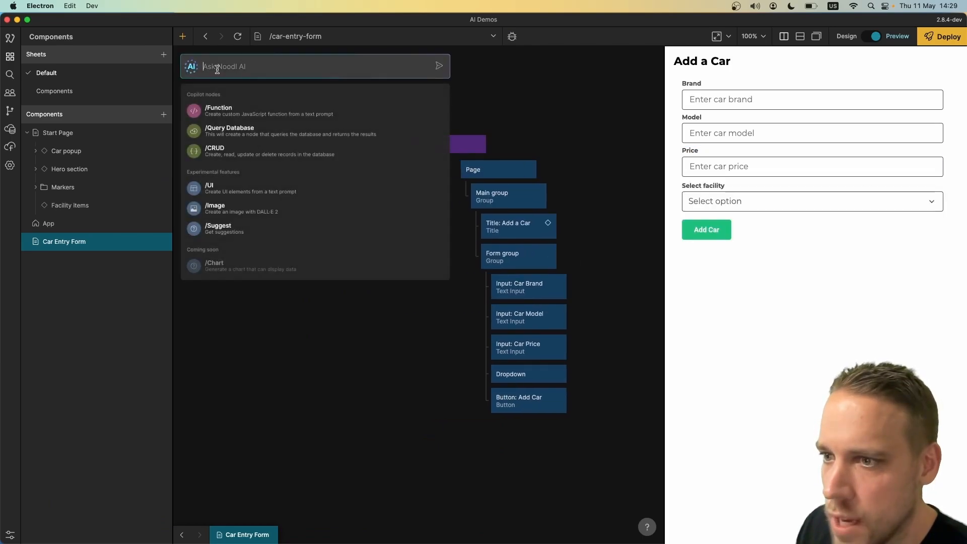
Add a Query Database AI node fetching all facilities, with names as labels and ids as values.
click(218, 111)
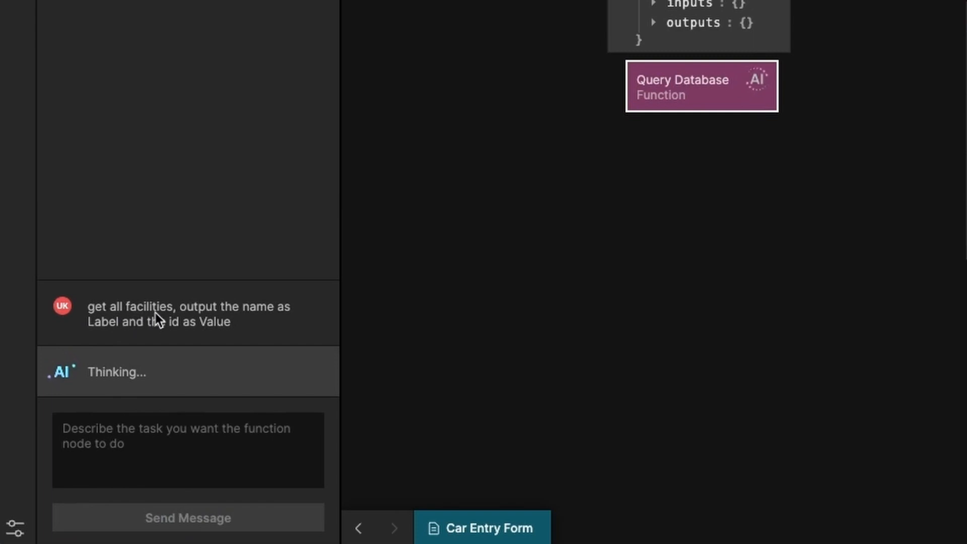
mouse_move(234, 335)
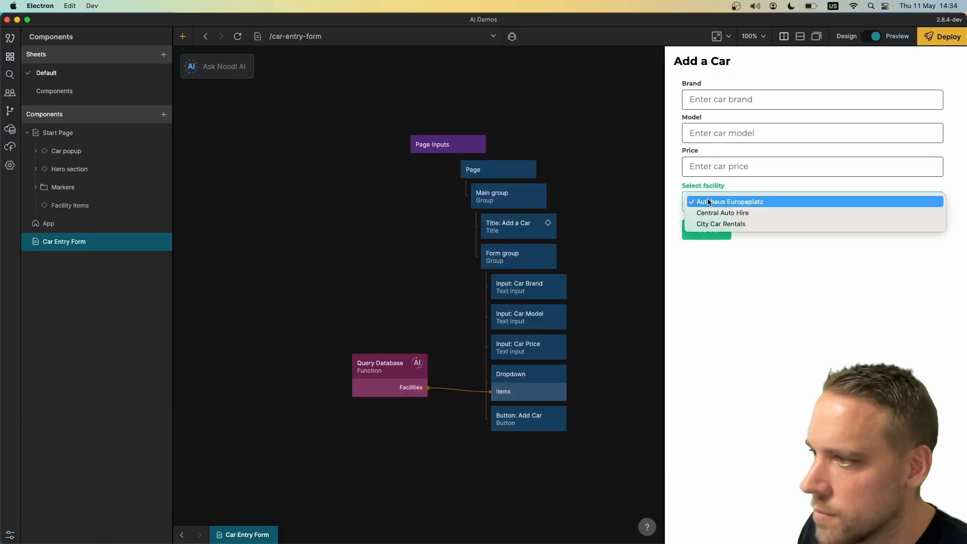
Select Central Auto Hire as the facility in the car form preview.
click(723, 202)
text(90)
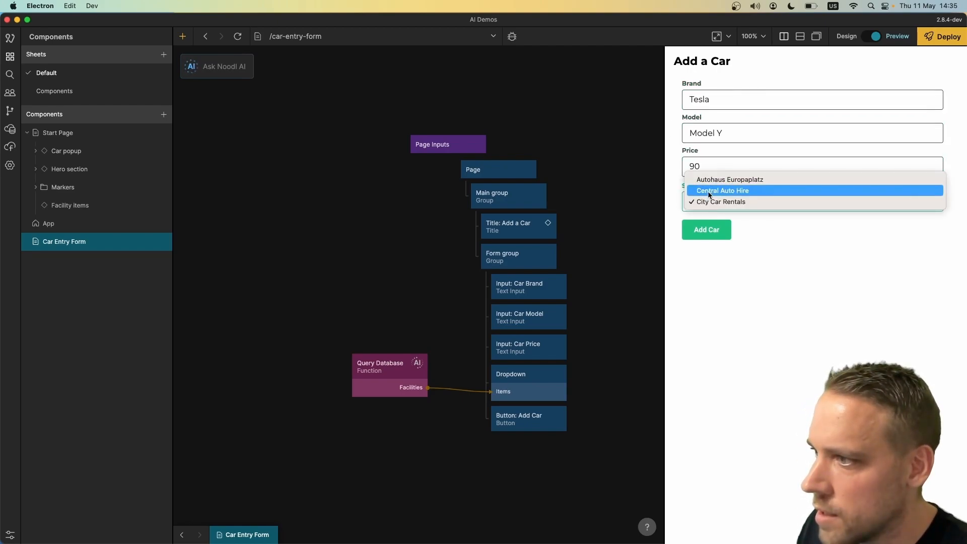
click(722, 190)
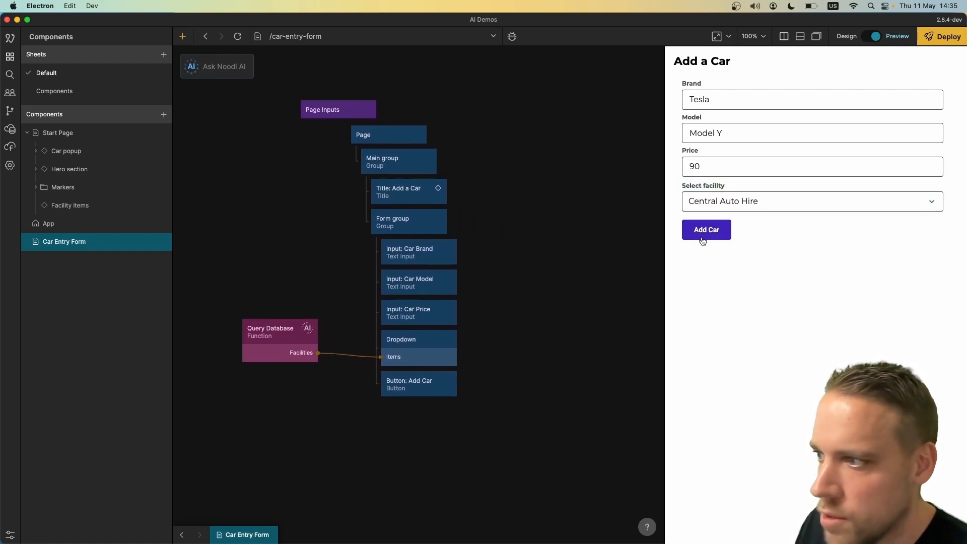
Generate a 'create a new car' CRUD function and submit the Tesla Model Y entry.
click(224, 66)
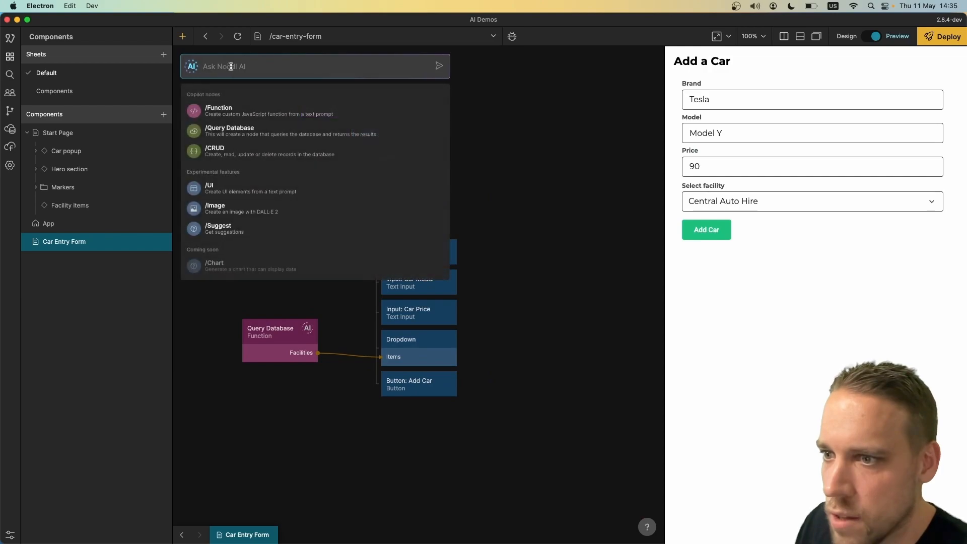
mouse_move(308, 151)
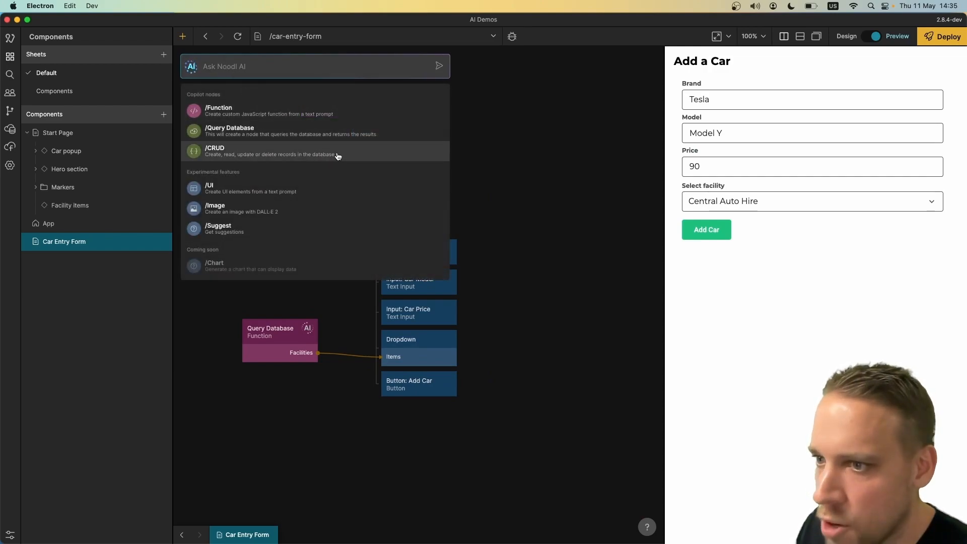
text(create a new car)
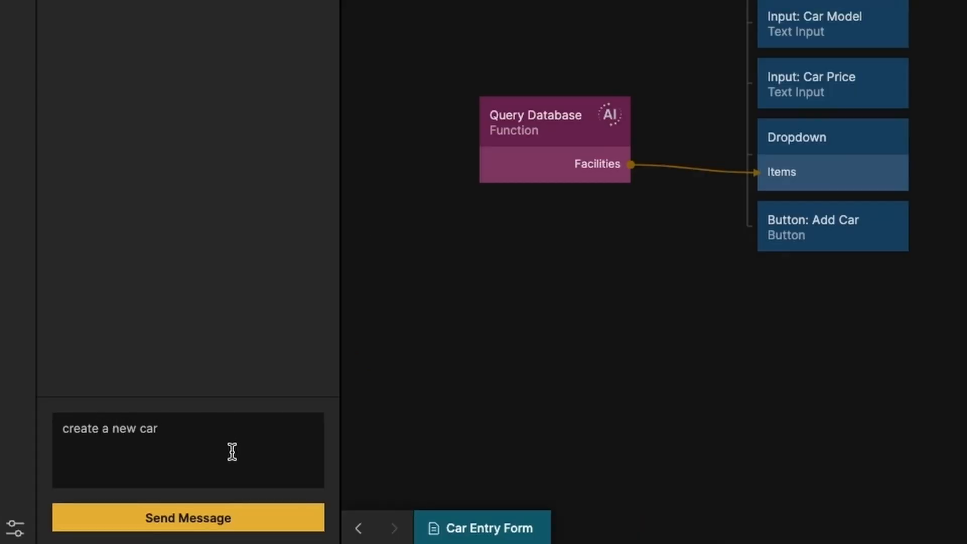
click(188, 517)
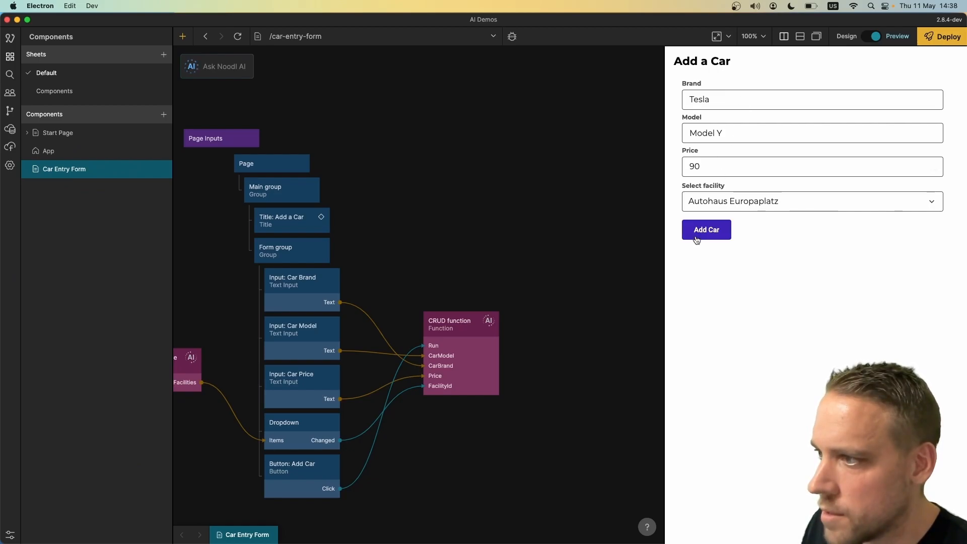
click(706, 230)
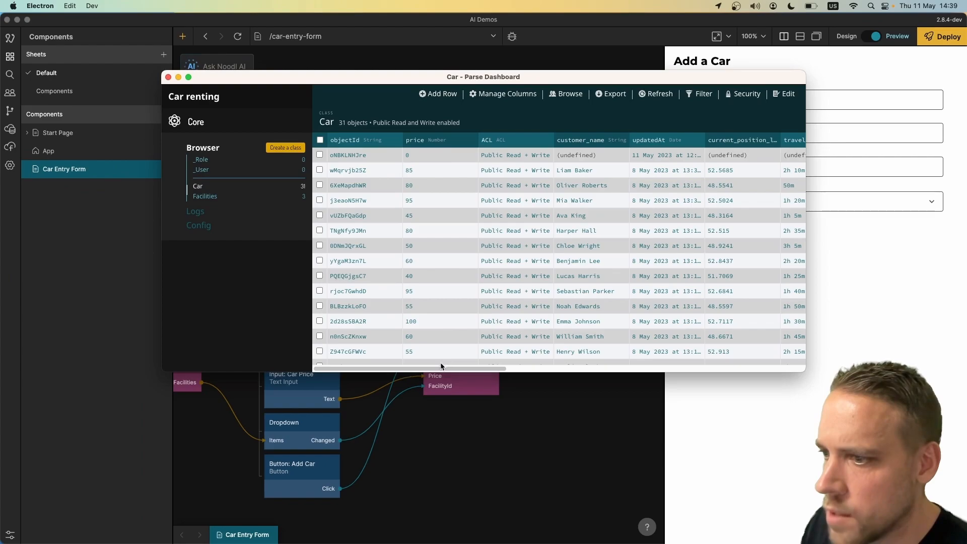
scroll(right, 3)
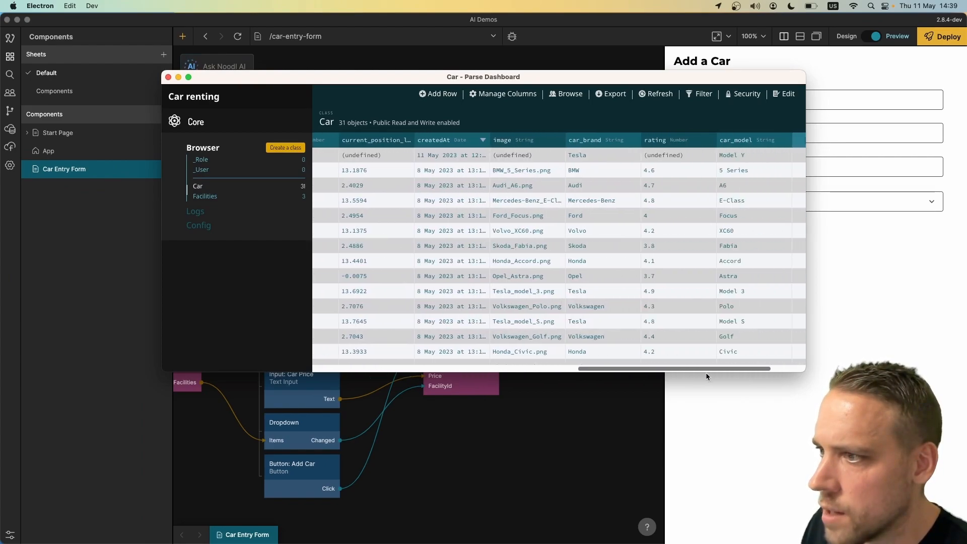